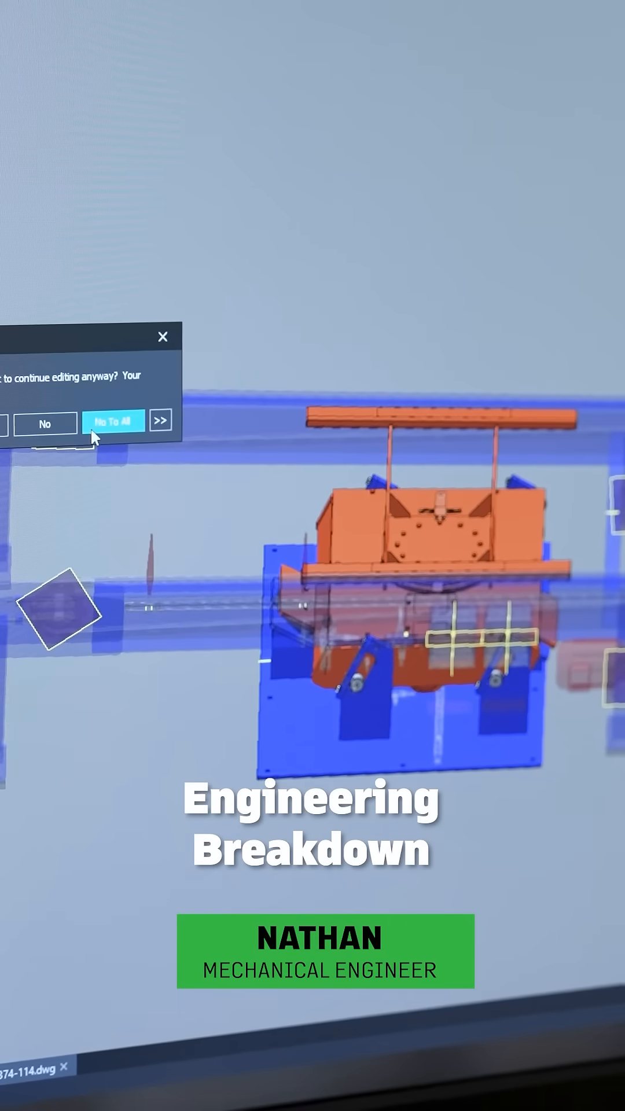
Step: Answer No To All in the continue-editing warning so the assembly shows unobstructed
left_click(112, 420)
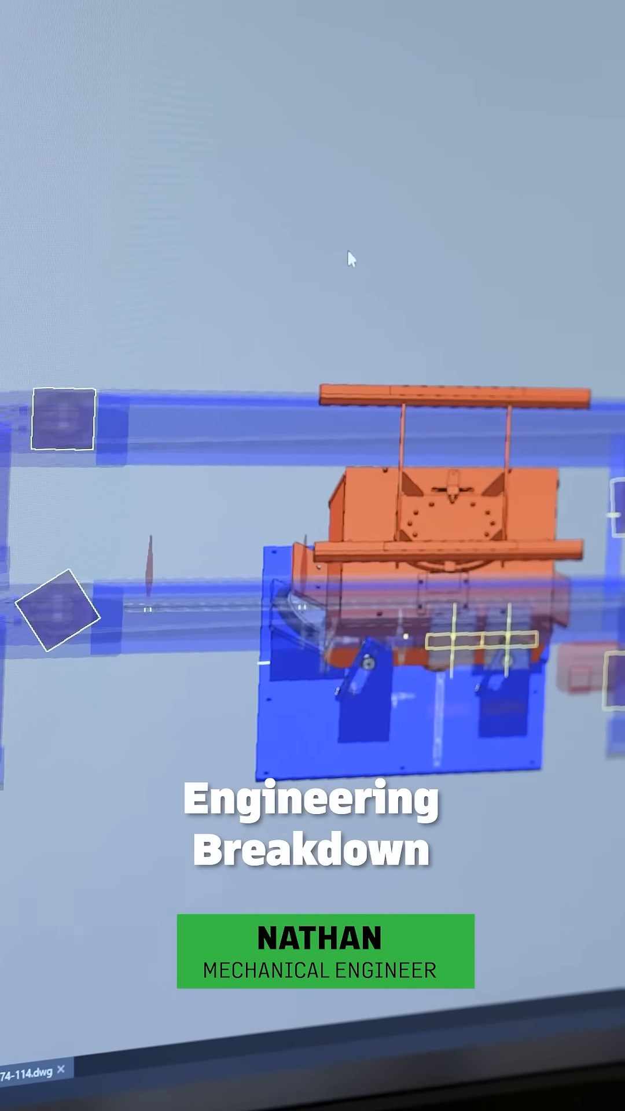